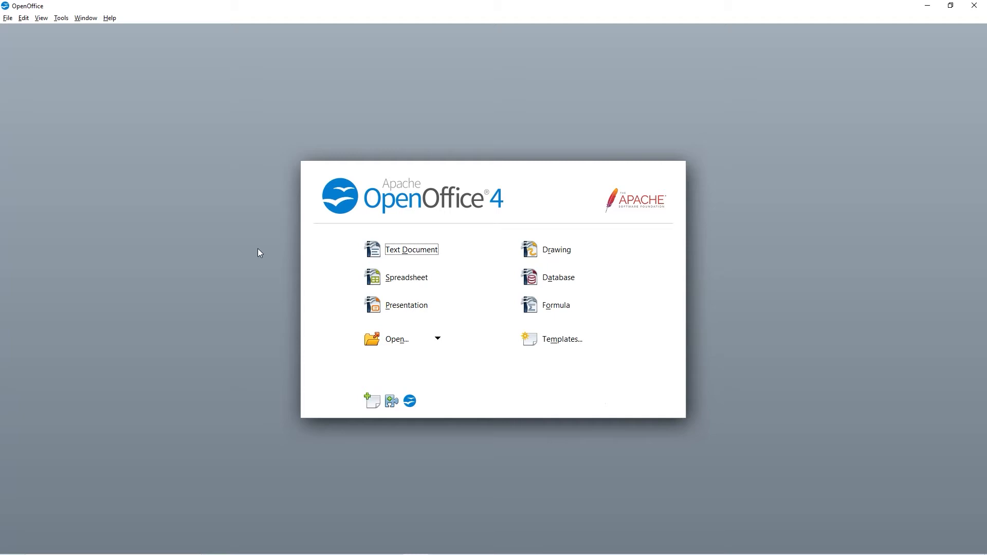
mouse_move(263, 252)
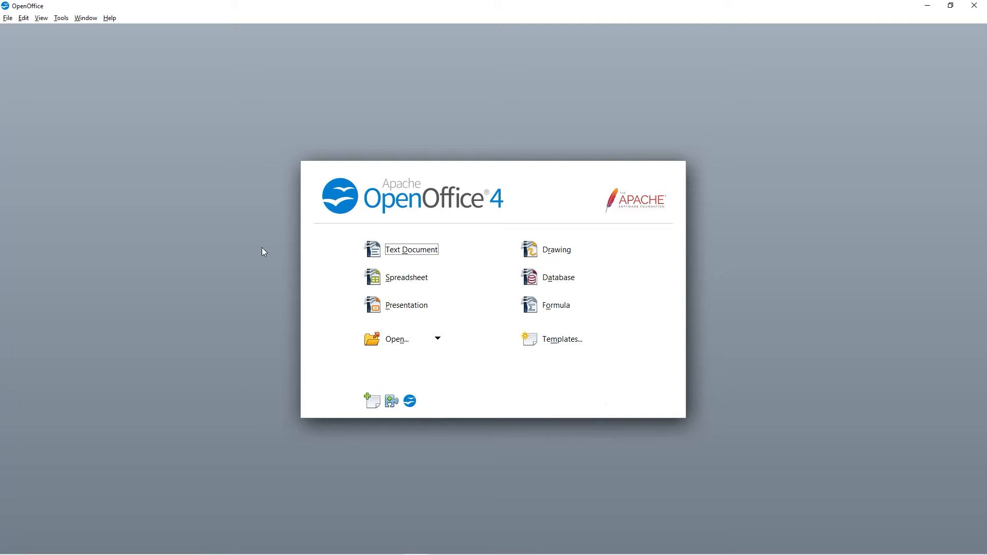
mouse_move(197, 384)
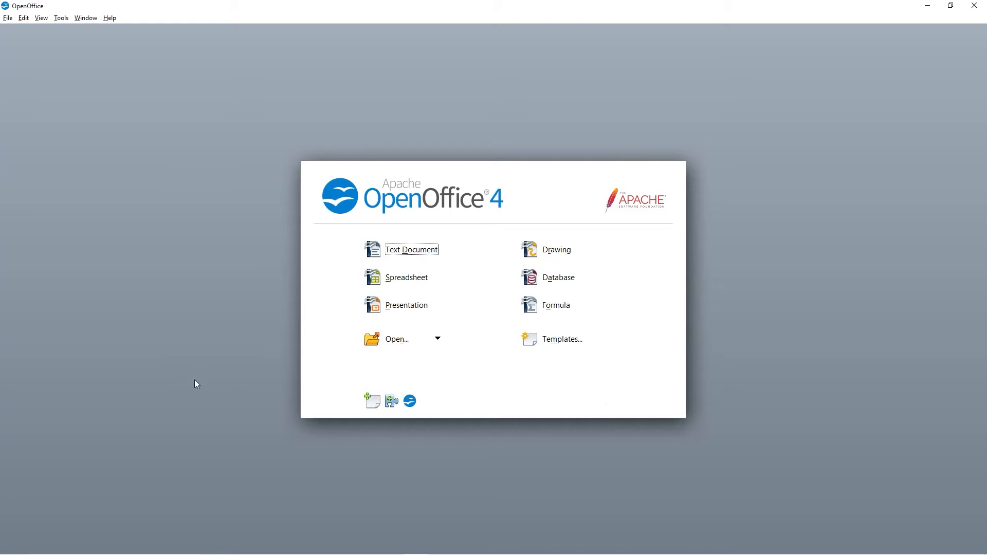
mouse_move(406, 306)
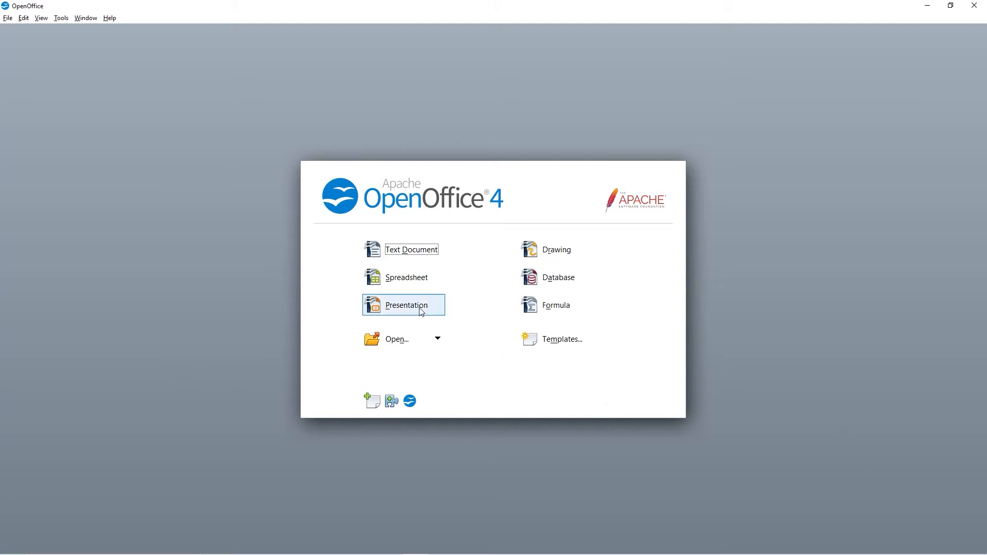
Start a new presentation from the Start Center, bringing up the Presentation Wizard with Empty presentation
left_click(405, 304)
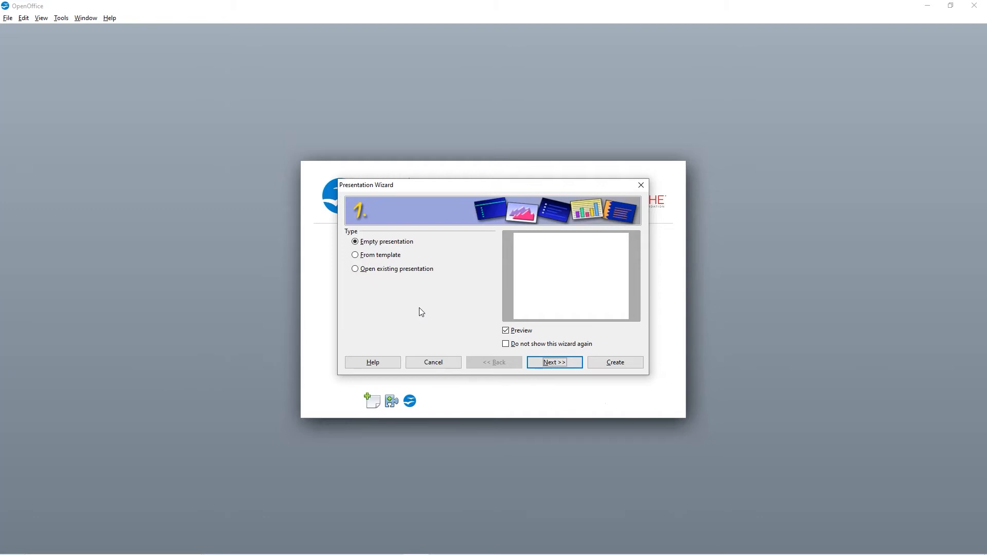
mouse_move(416, 296)
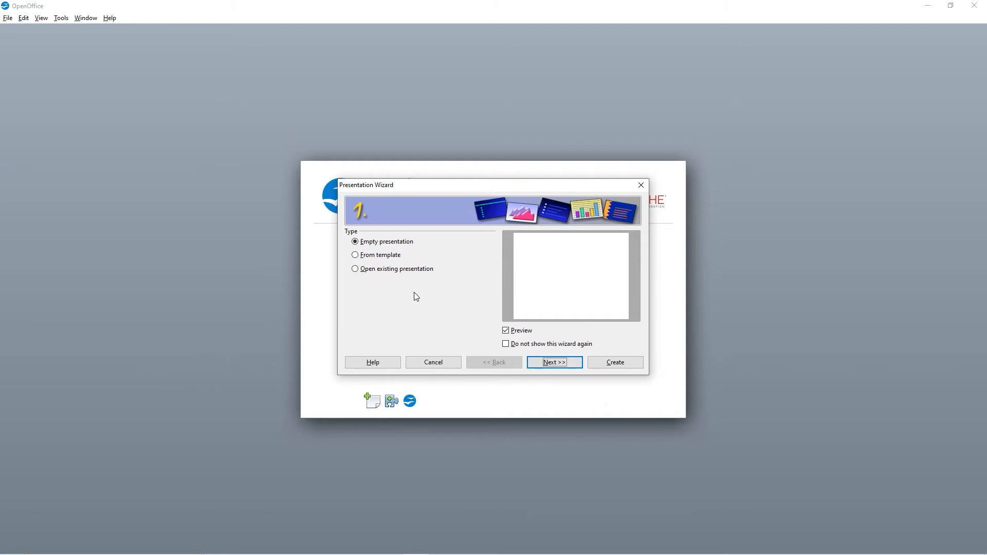
mouse_move(526, 273)
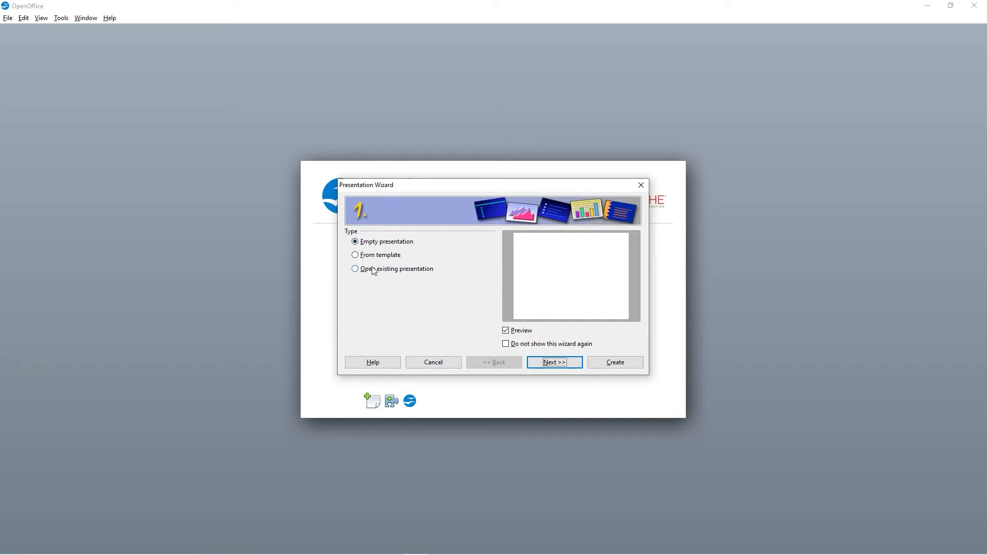
mouse_move(380, 263)
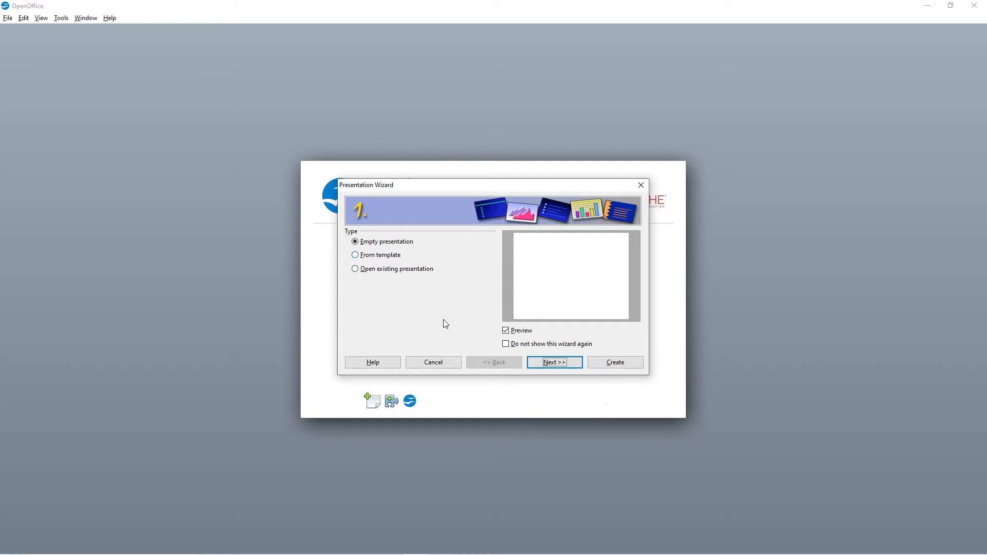
mouse_move(545, 368)
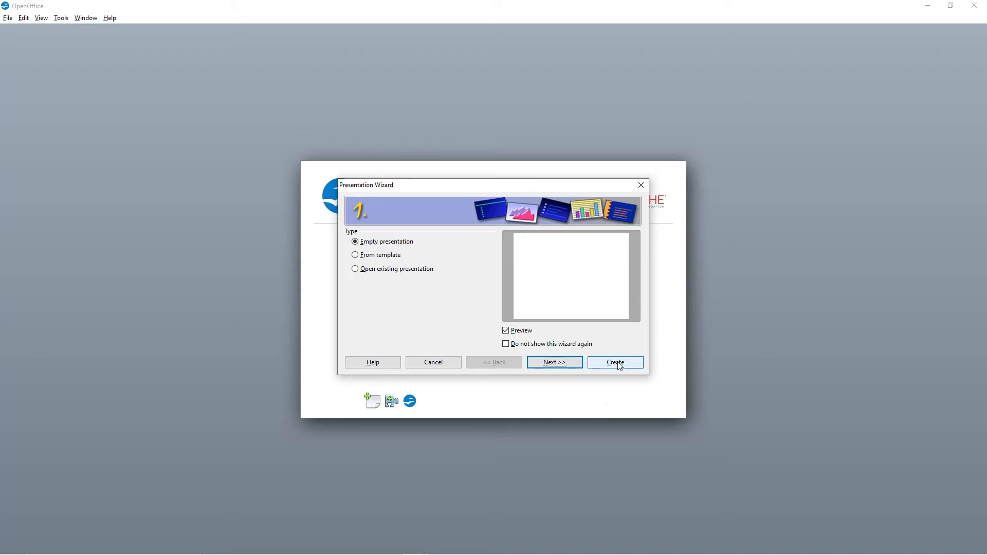
Create the empty presentation, yielding one blank slide with title and text placeholders
left_click(614, 363)
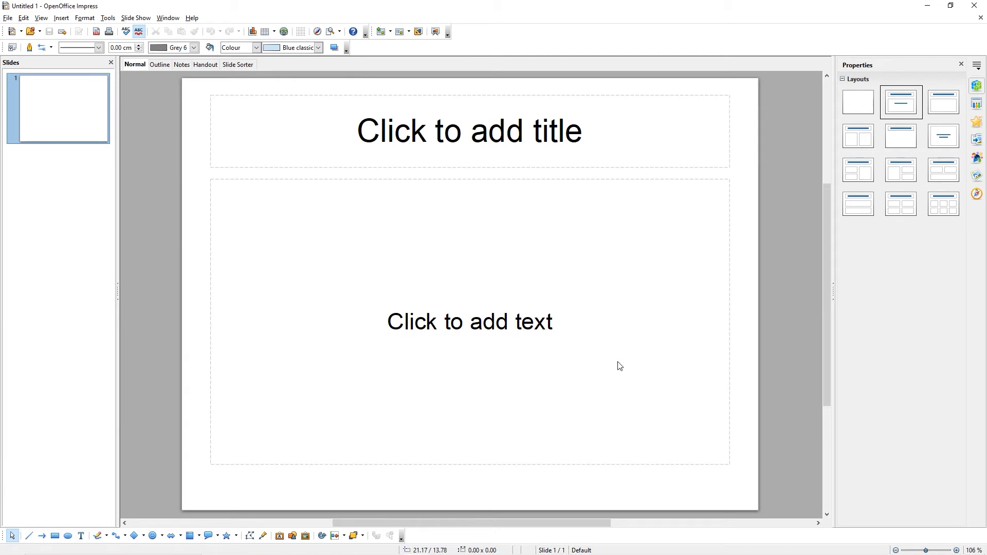
mouse_move(734, 328)
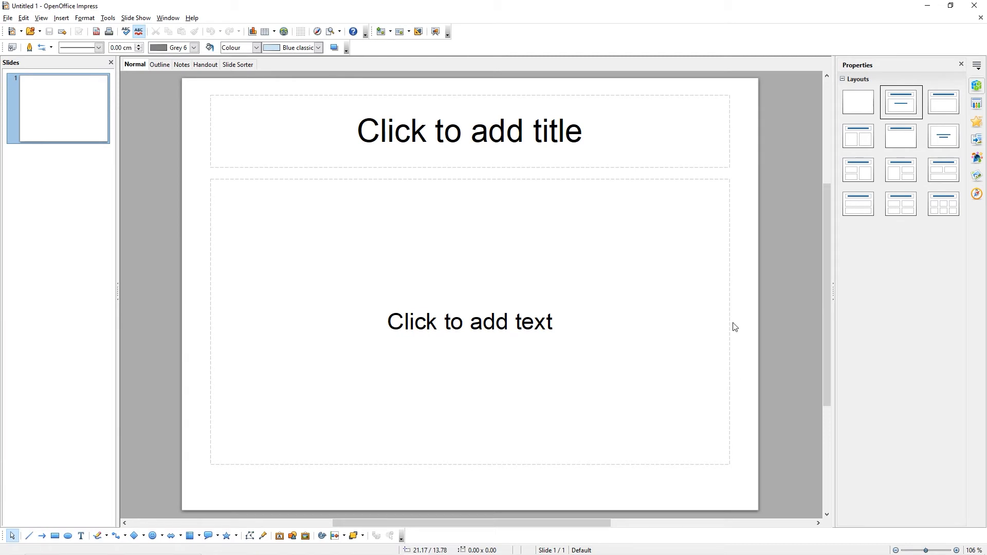
mouse_move(221, 333)
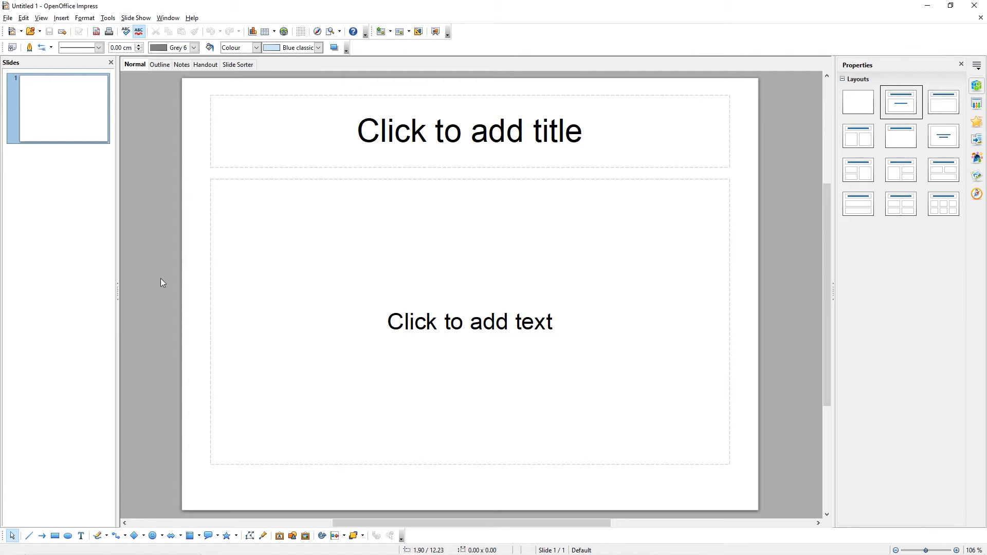
Save the presentation as 'My presentation.odp', replacing the existing file
left_click(7, 18)
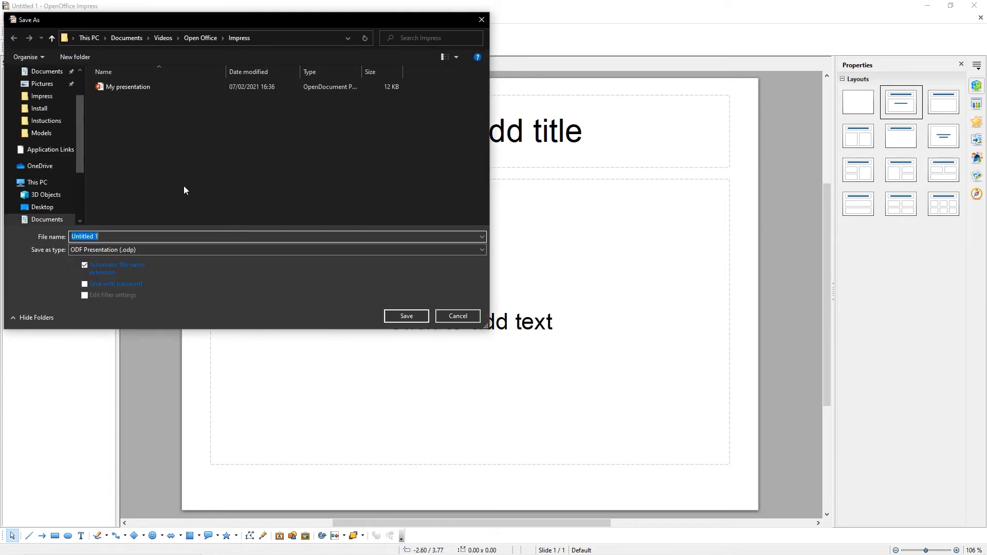
left_click(128, 86)
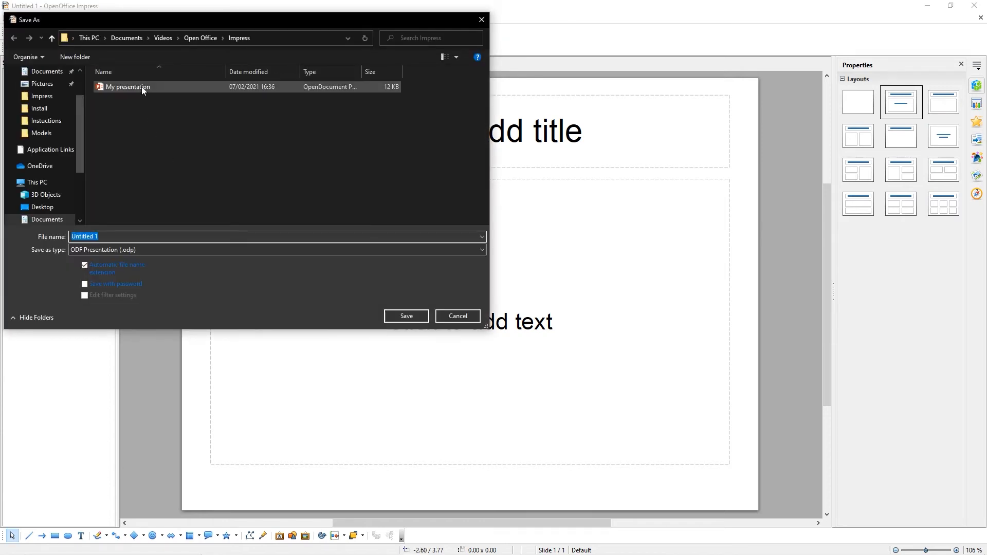
left_click(129, 86)
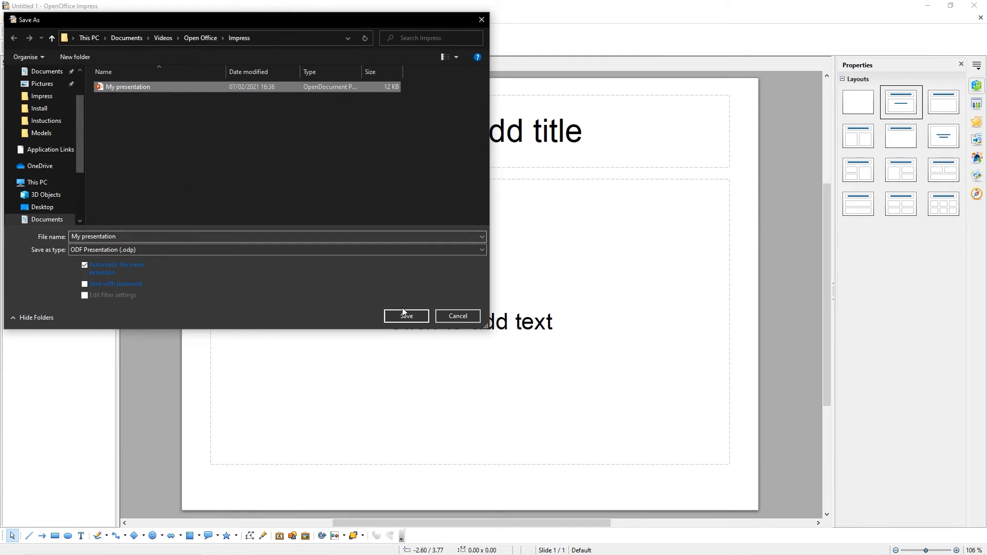
left_click(405, 316)
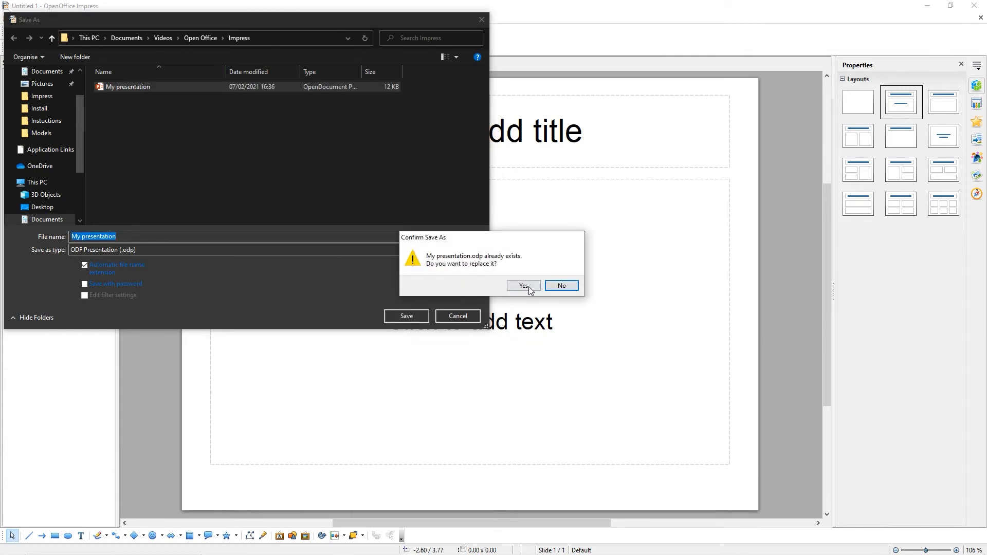
left_click(523, 286)
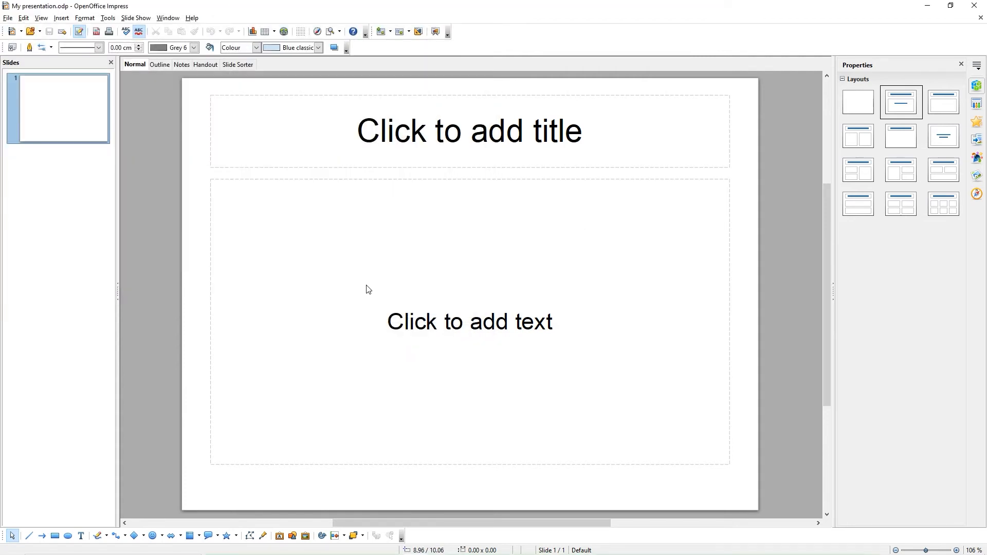
mouse_move(350, 277)
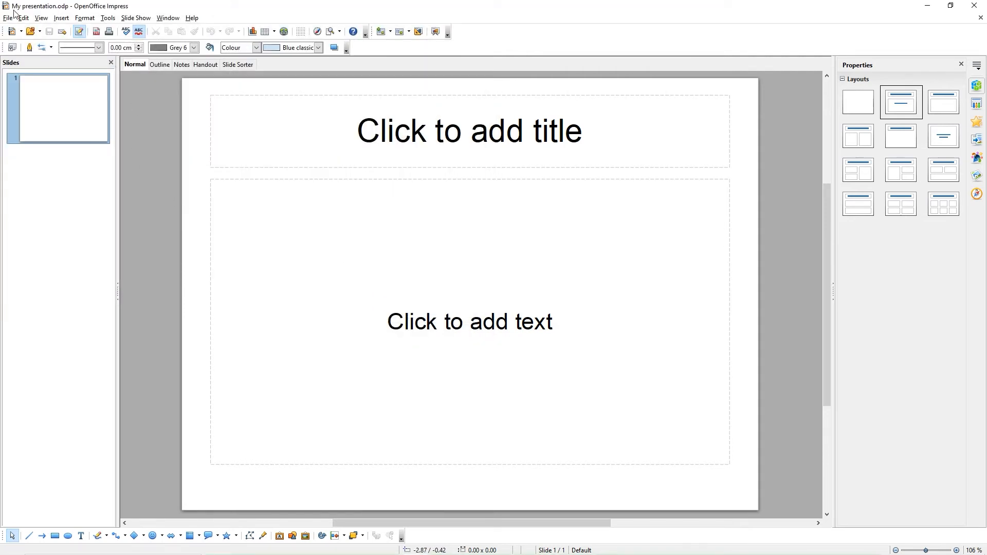
Begin a PDF export via File > Export as PDF, showing the PDF Options dialog
left_click(8, 18)
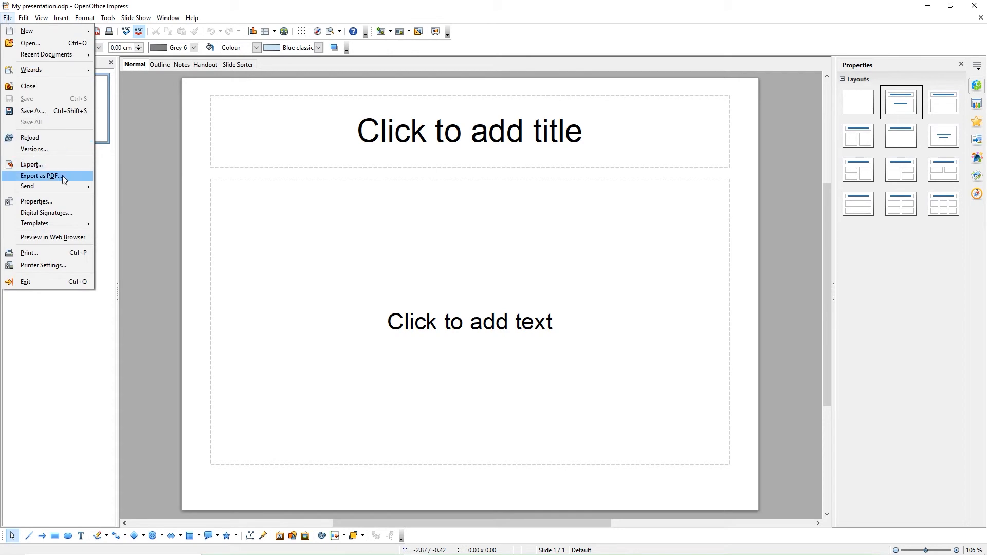
left_click(40, 176)
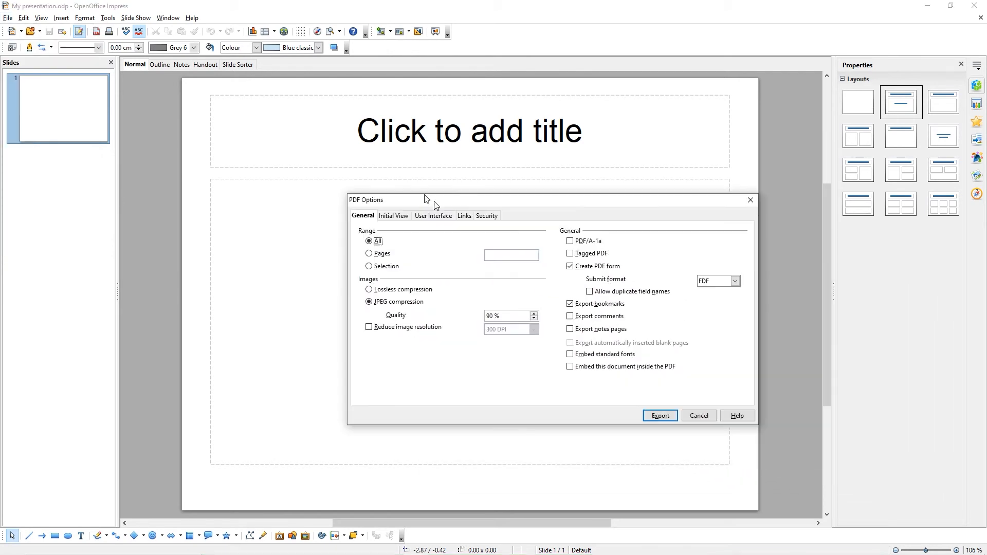
left_click_drag(425, 200, 352, 153)
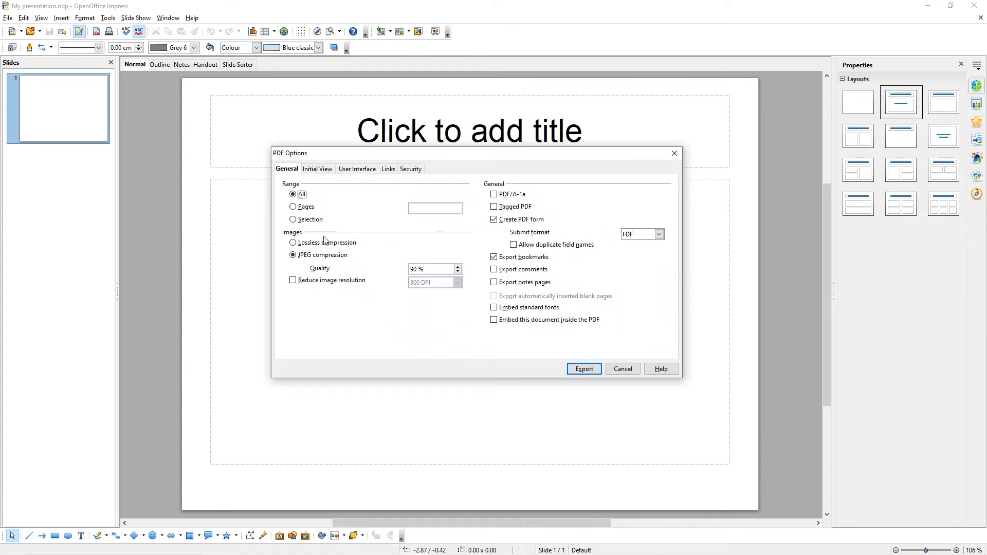
mouse_move(364, 314)
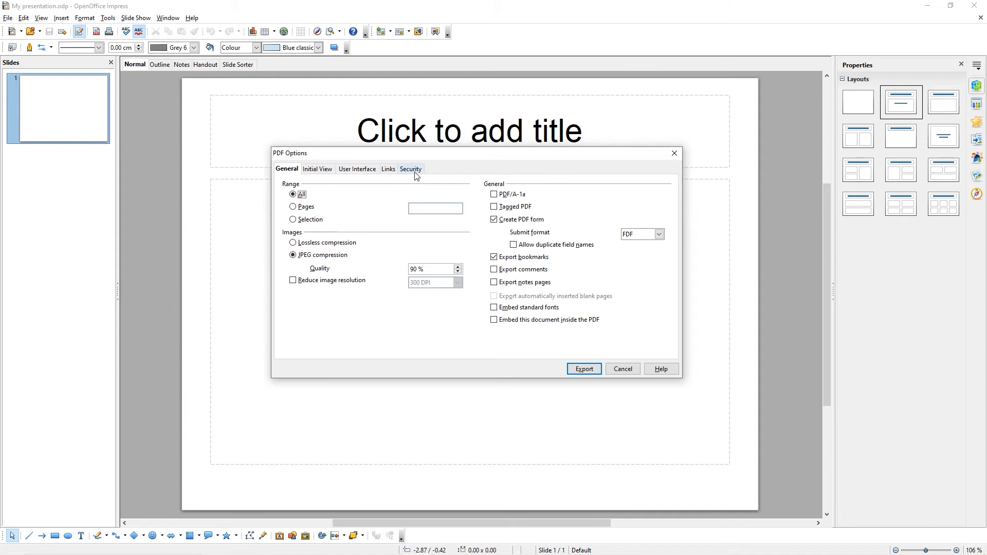
mouse_move(447, 337)
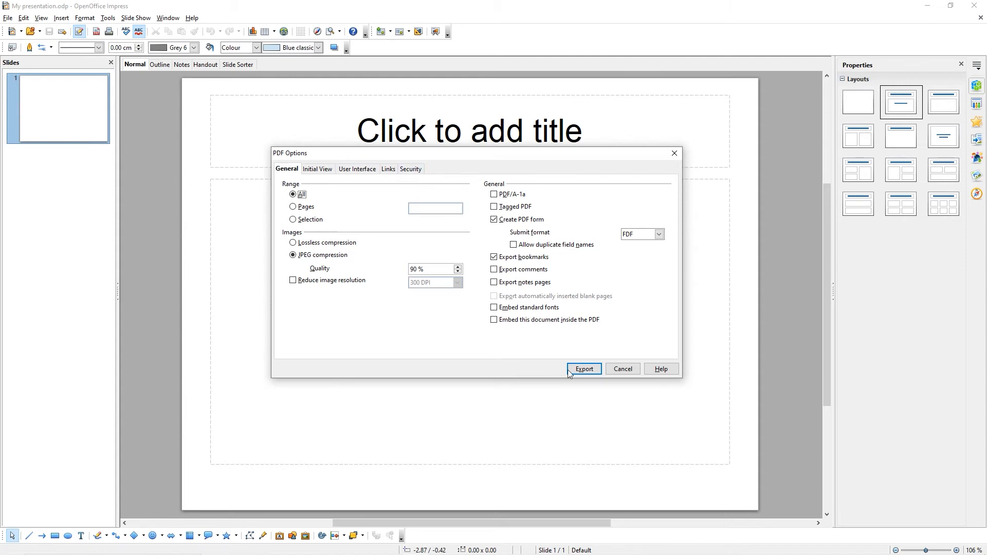
Export the presentation as 'My presentation.pdf', replacing the existing PDF
left_click(583, 369)
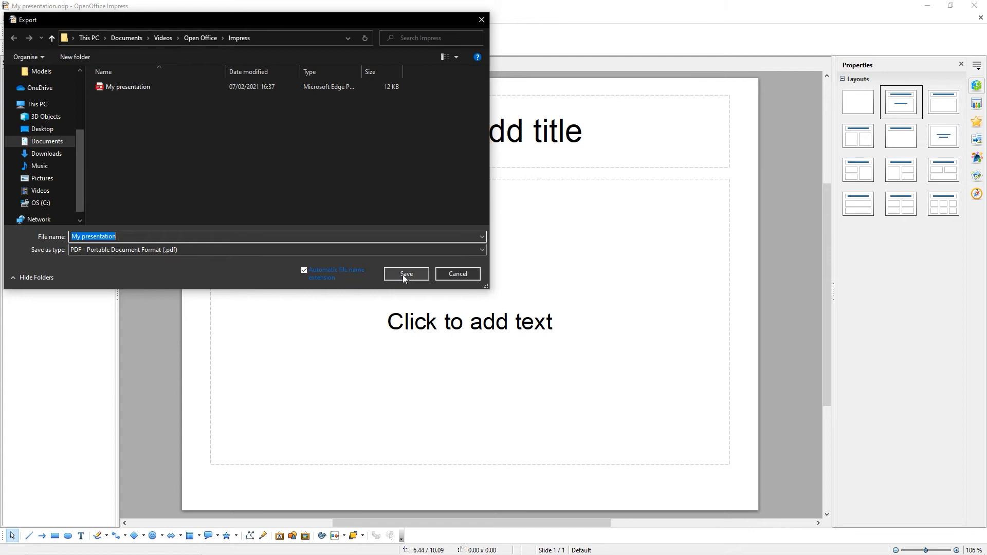
left_click(406, 274)
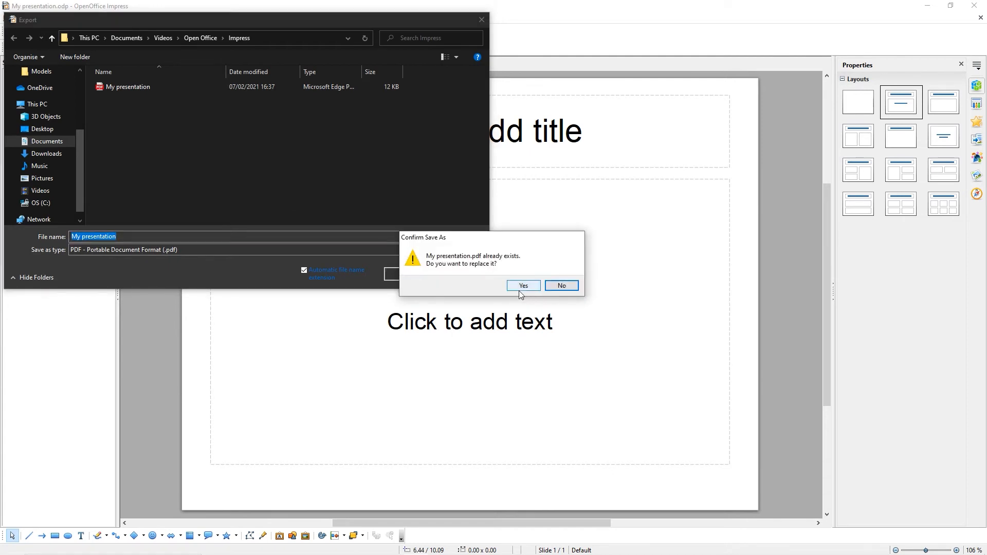
left_click(522, 285)
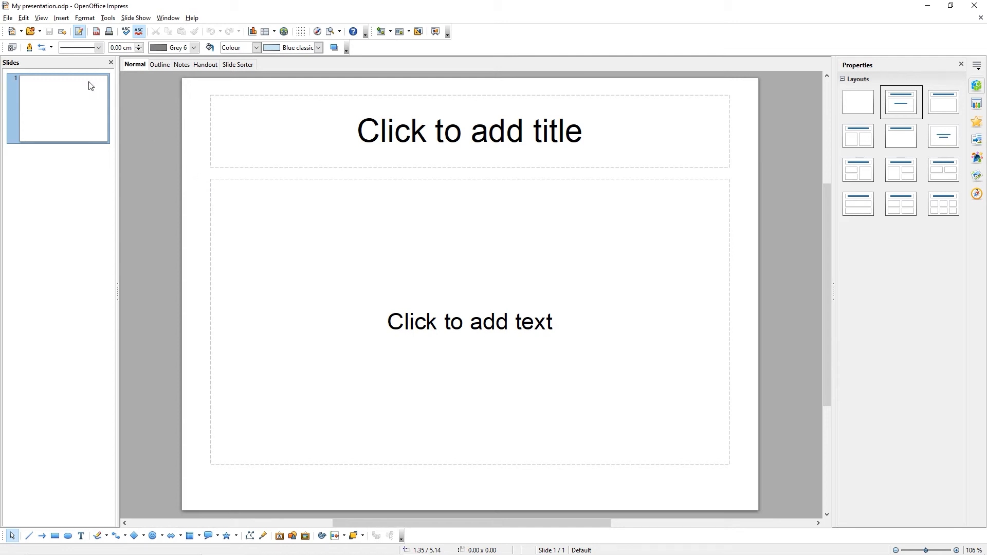
left_click(7, 17)
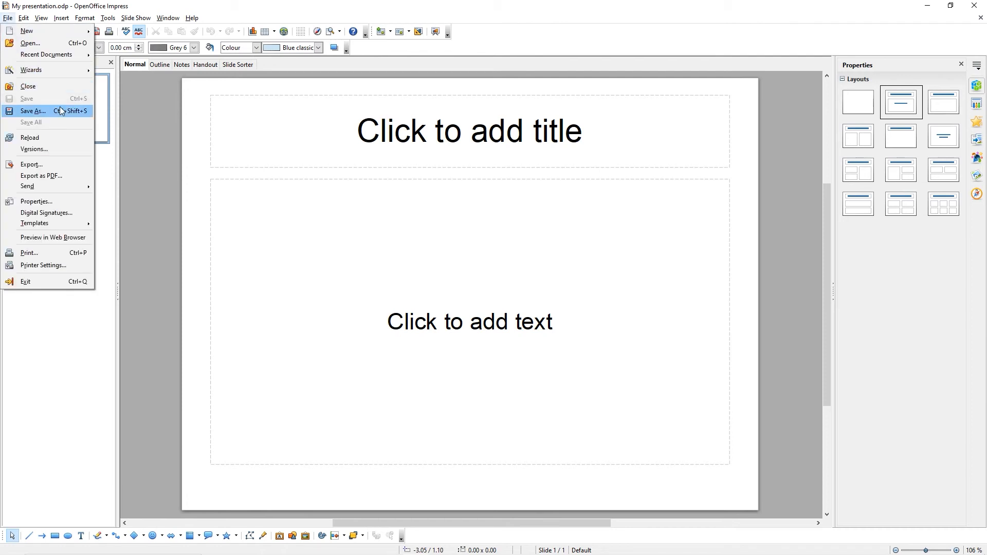
left_click(33, 111)
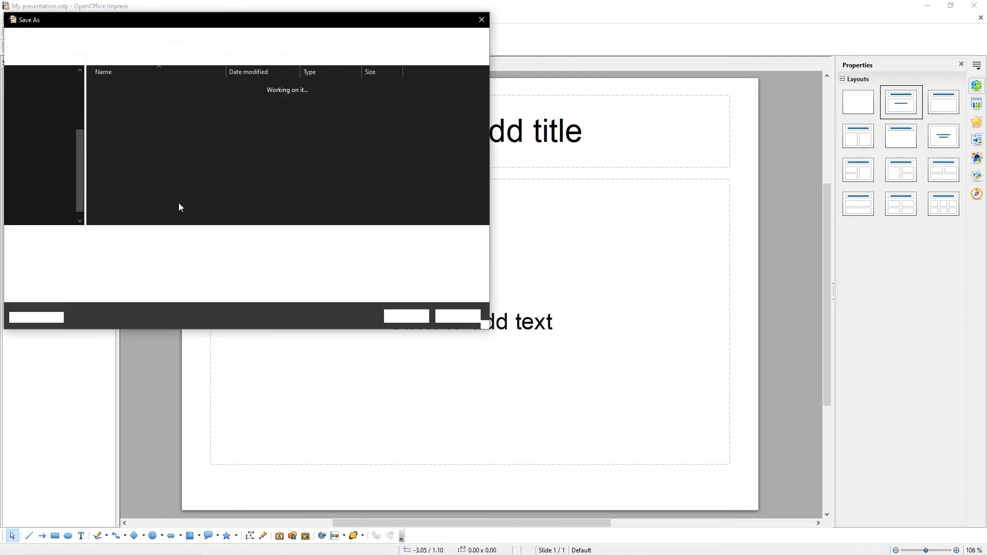
left_click(481, 249)
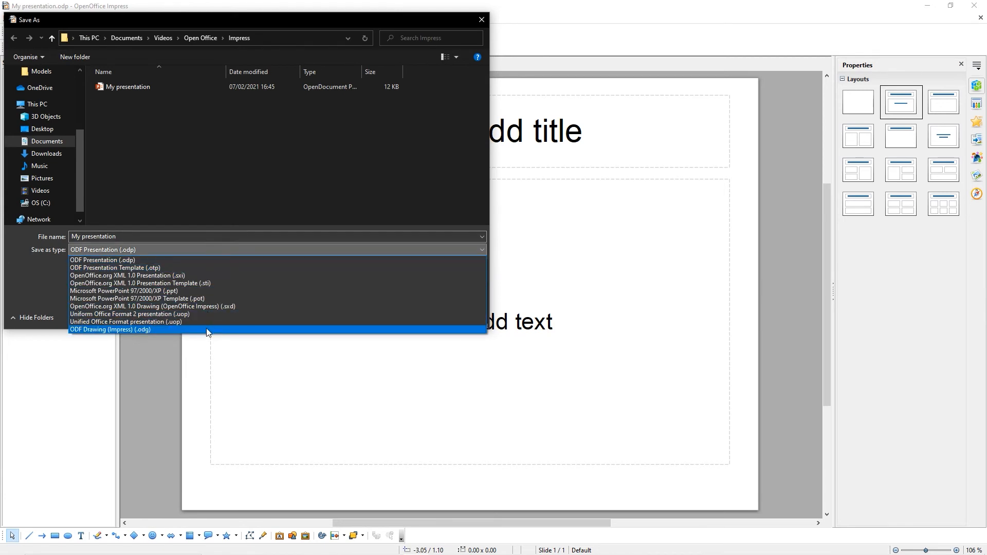
left_click(102, 249)
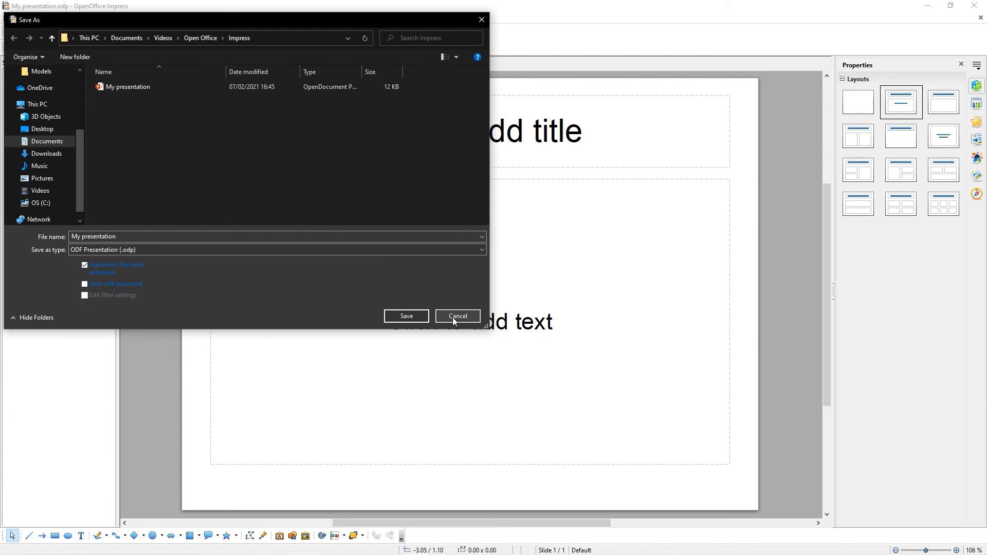
left_click(457, 316)
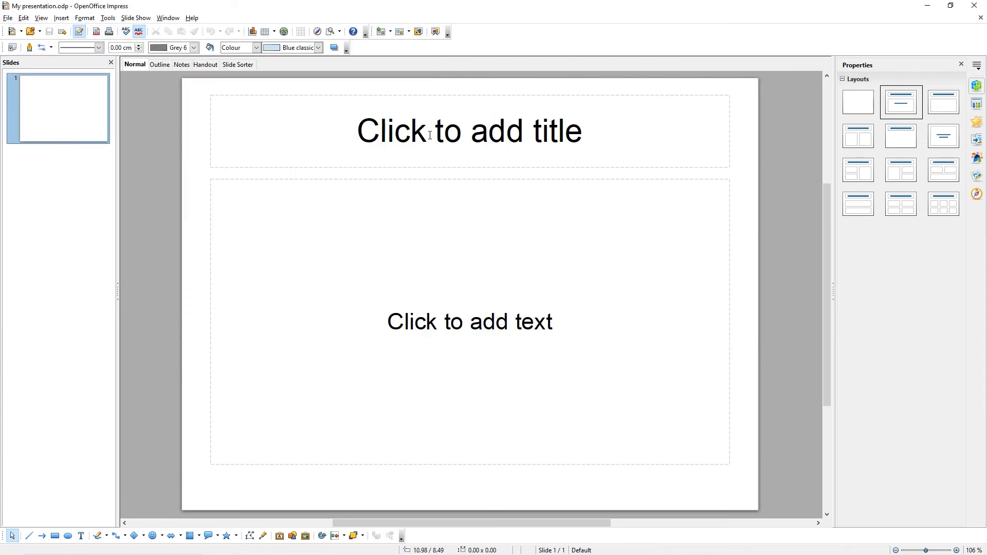
Enter 'Insert content here' as the slide's body text
type("Insert content here")
type("My presentation")
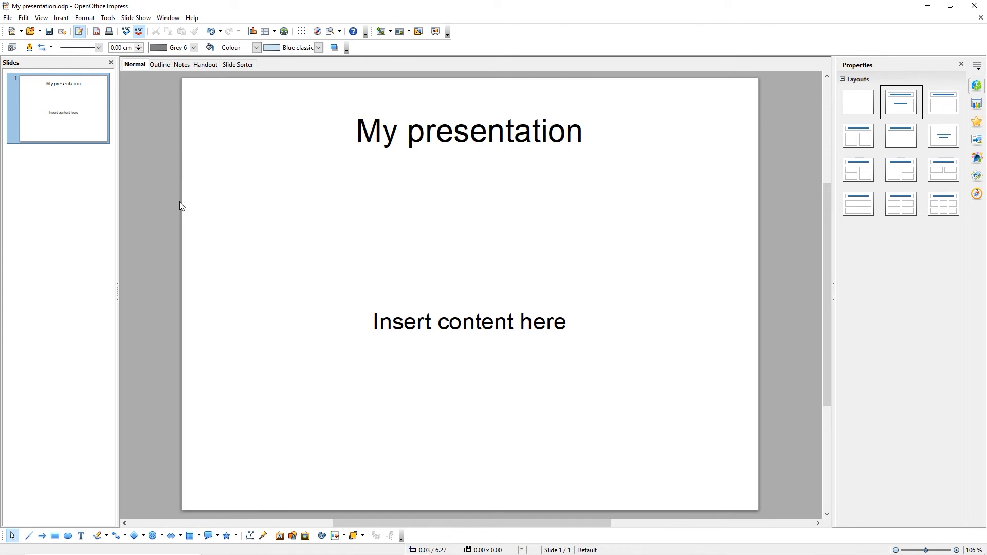
left_click(136, 18)
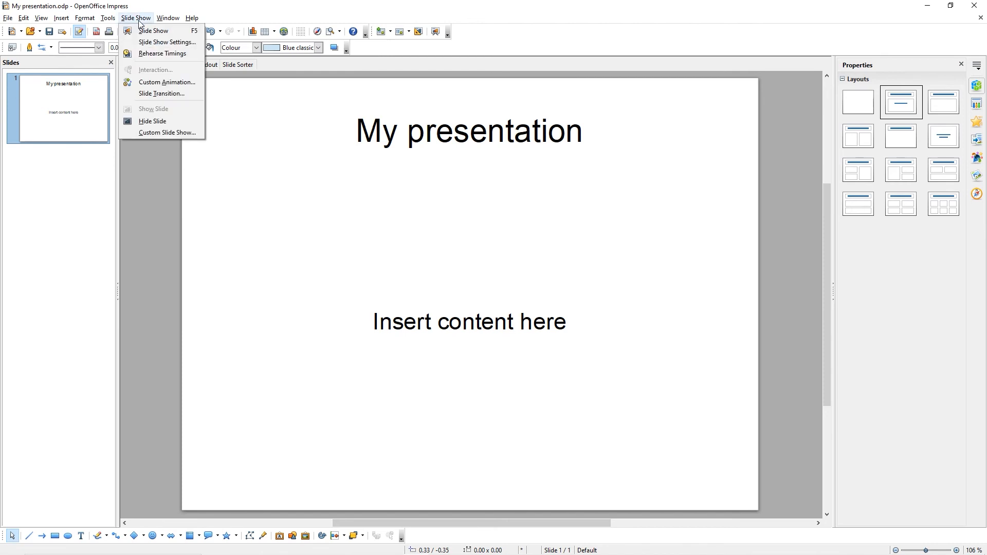
left_click(154, 34)
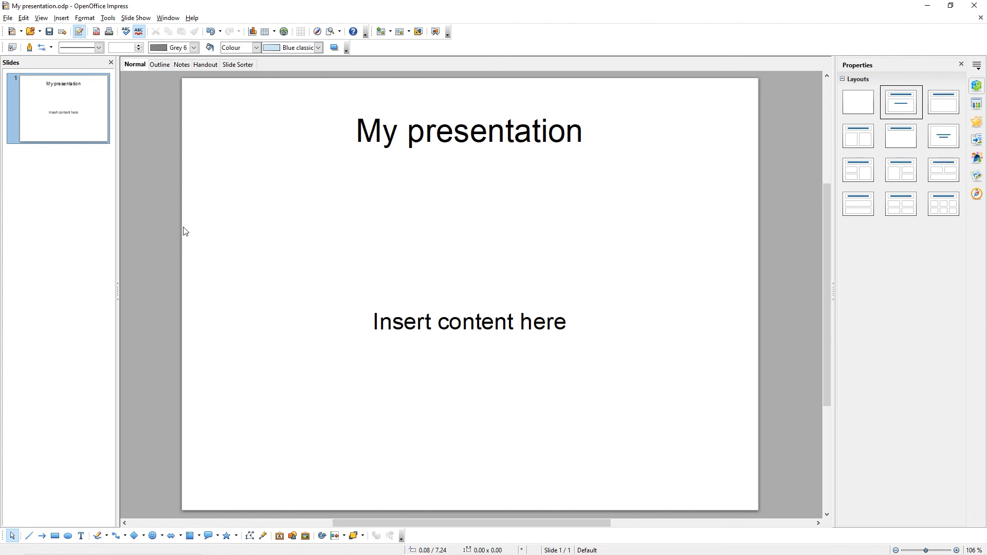
mouse_move(144, 22)
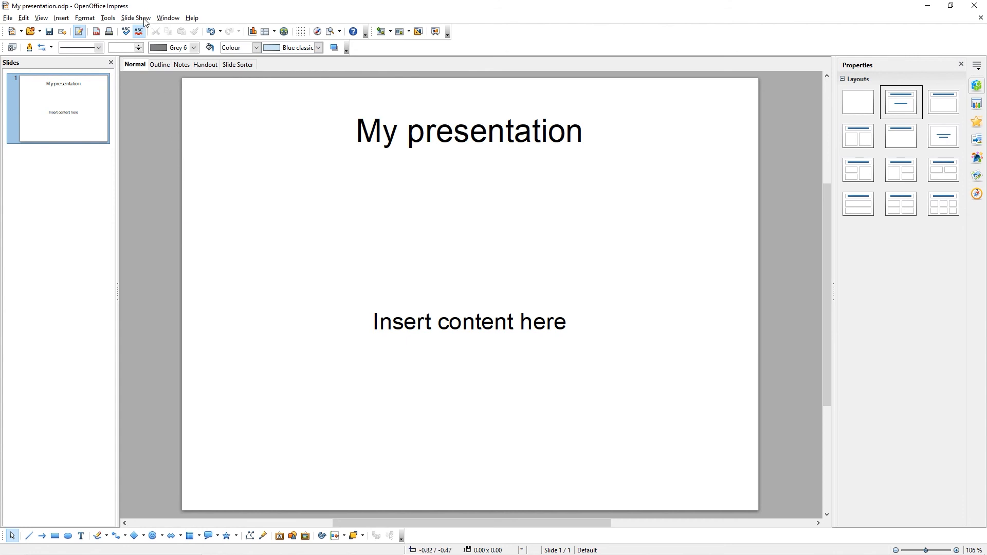
left_click(135, 18)
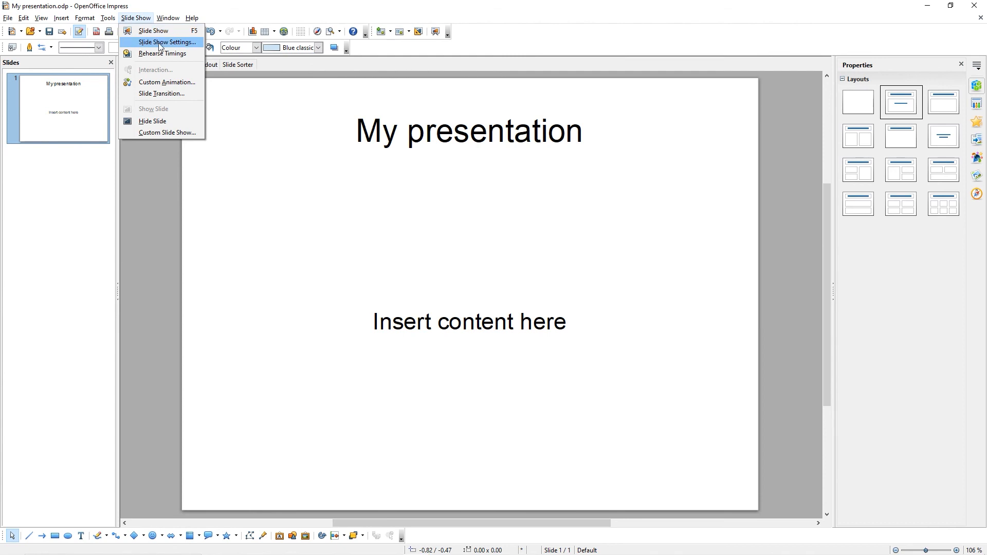
left_click(167, 42)
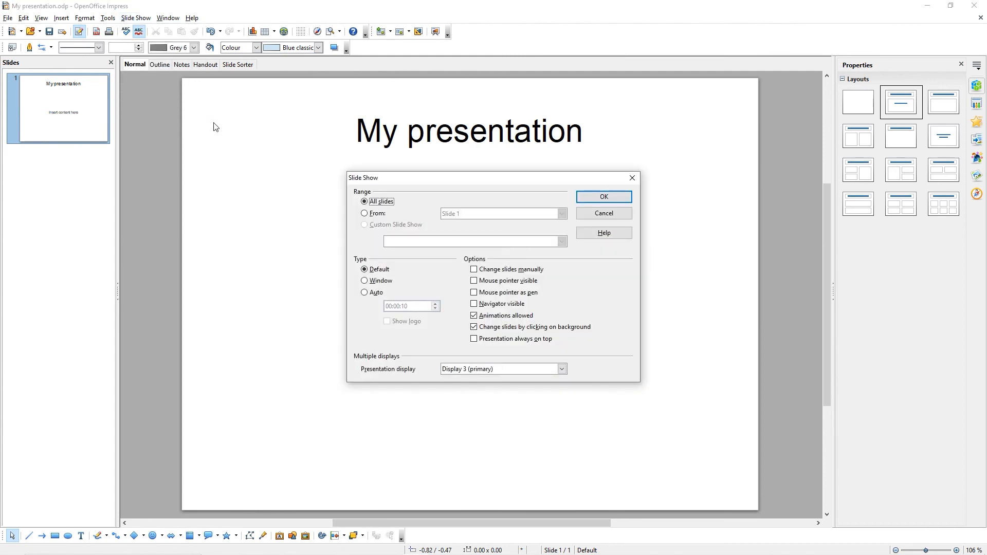
mouse_move(383, 363)
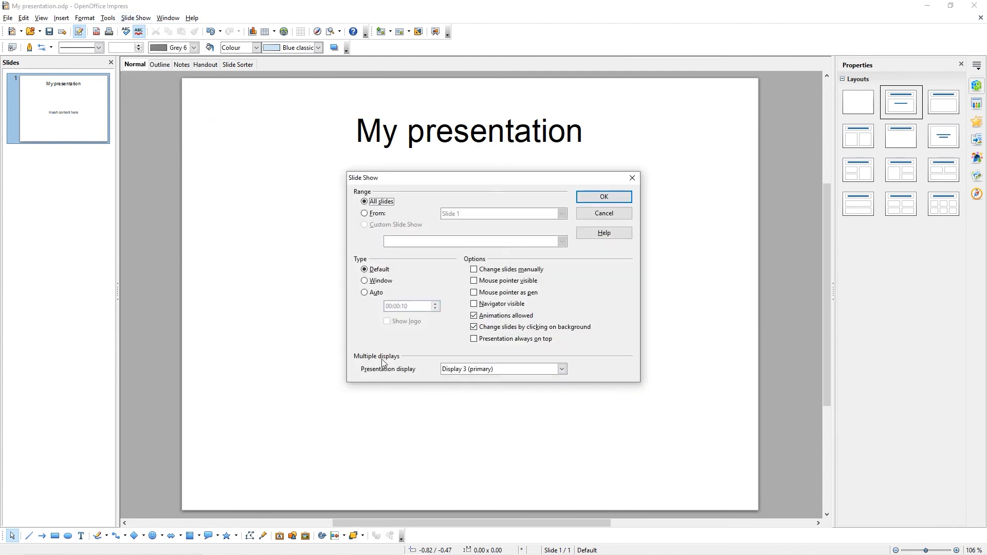
left_click(559, 369)
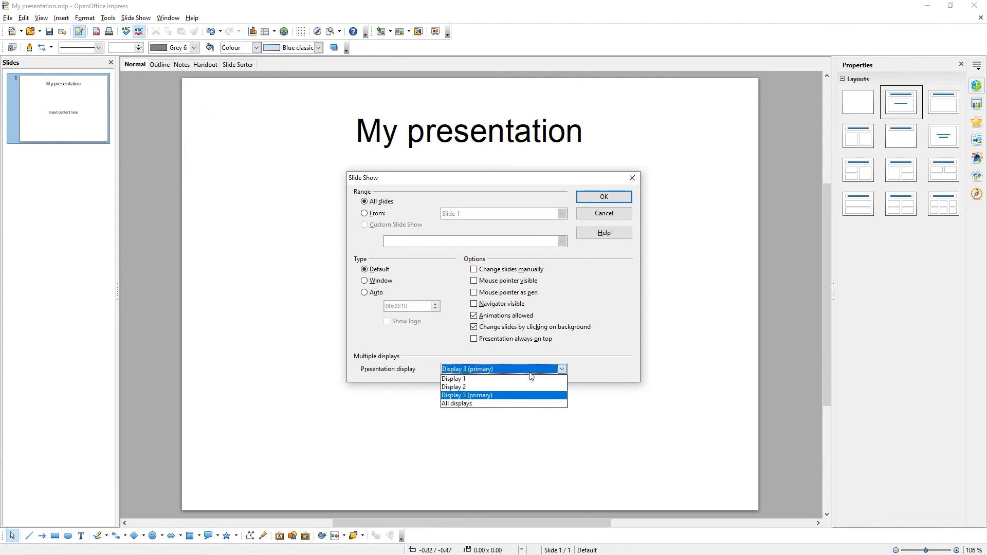
mouse_move(592, 372)
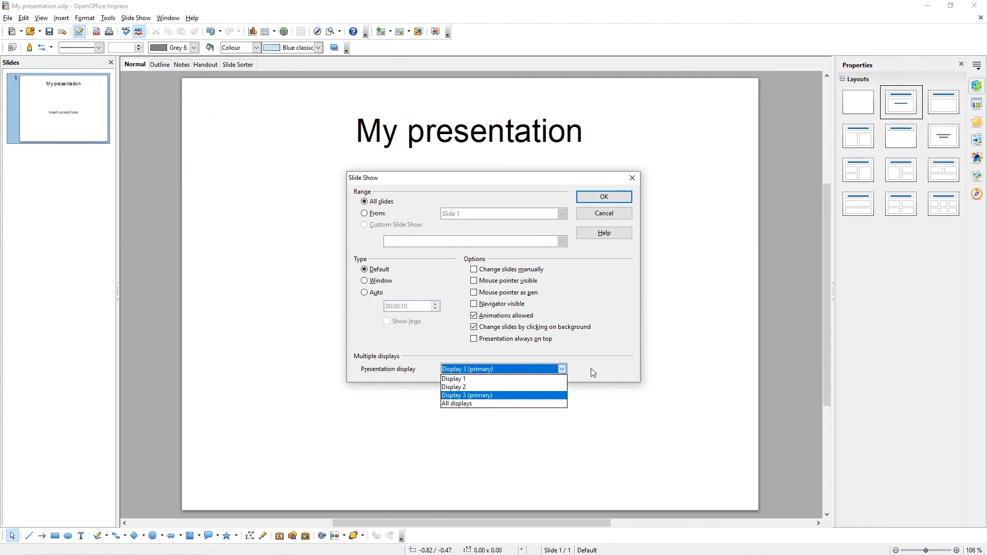
left_click(468, 395)
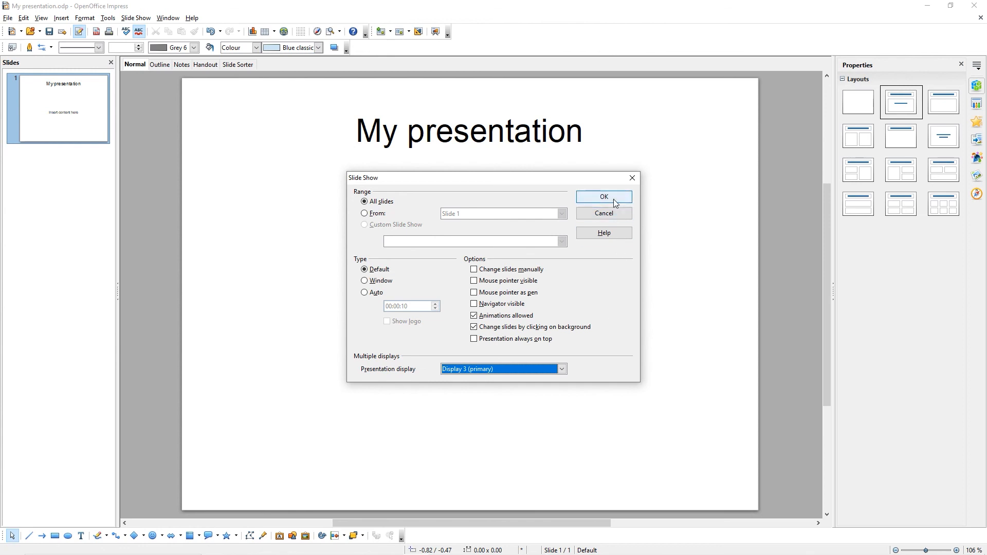
left_click(603, 196)
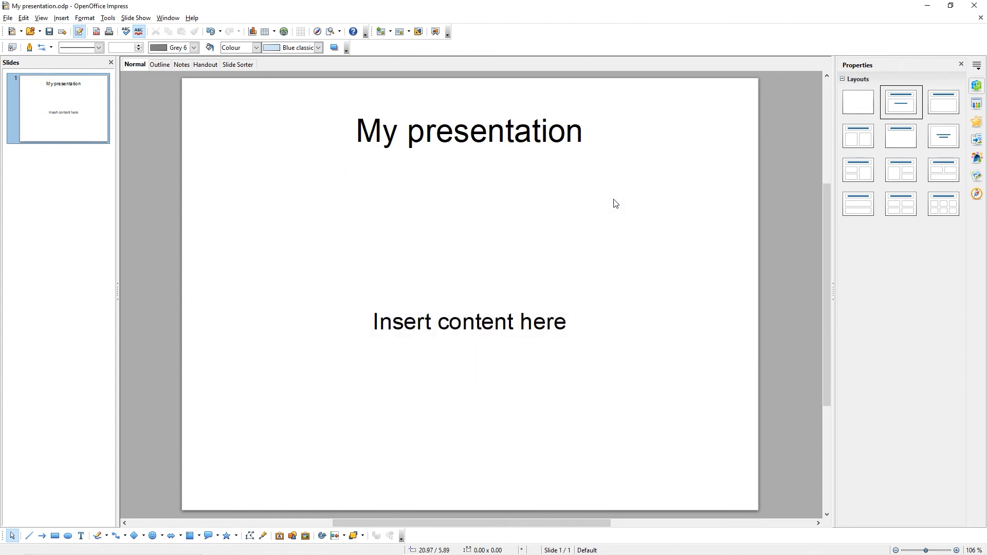